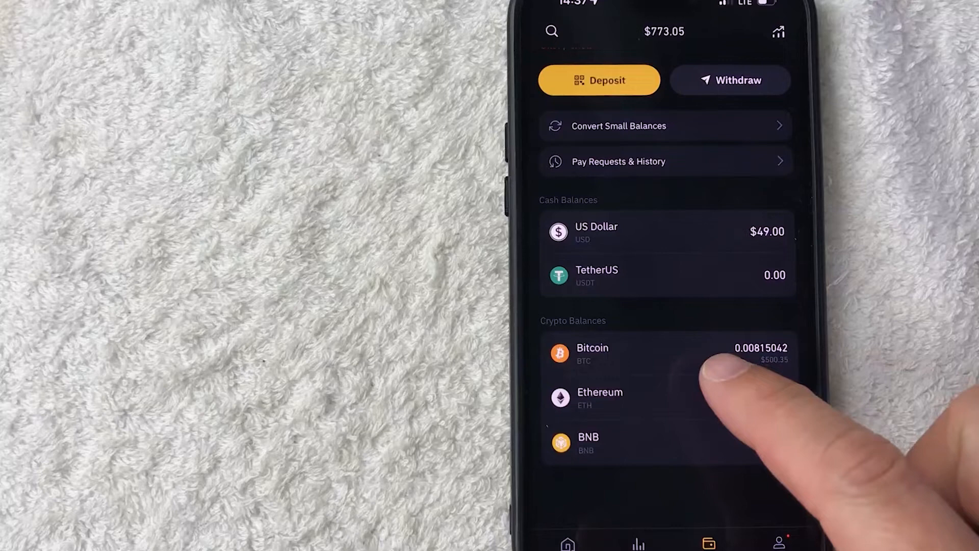
# Step: Open the Bitcoin holding from Crypto Balances and start a BTC deposit to show its QR code and address
pyautogui.click(656, 354)
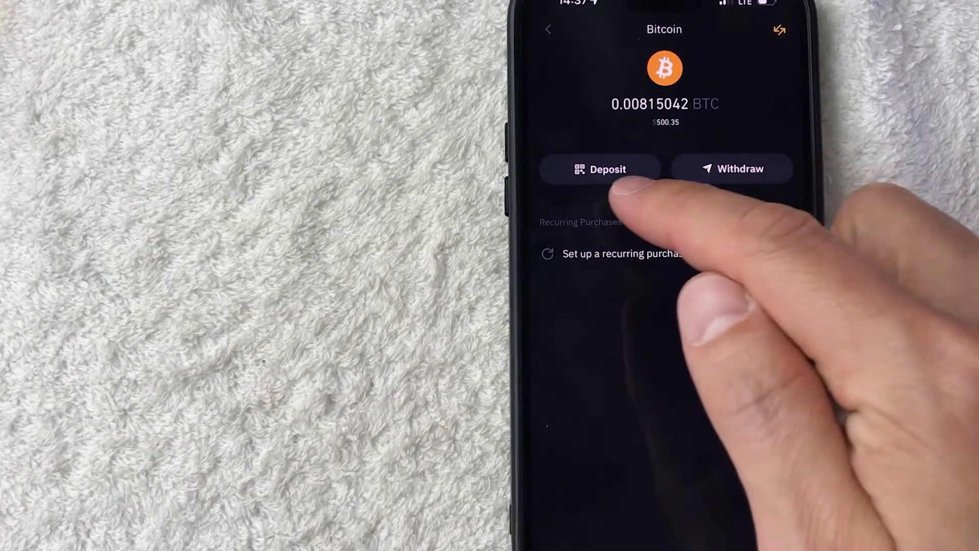
pyautogui.click(600, 169)
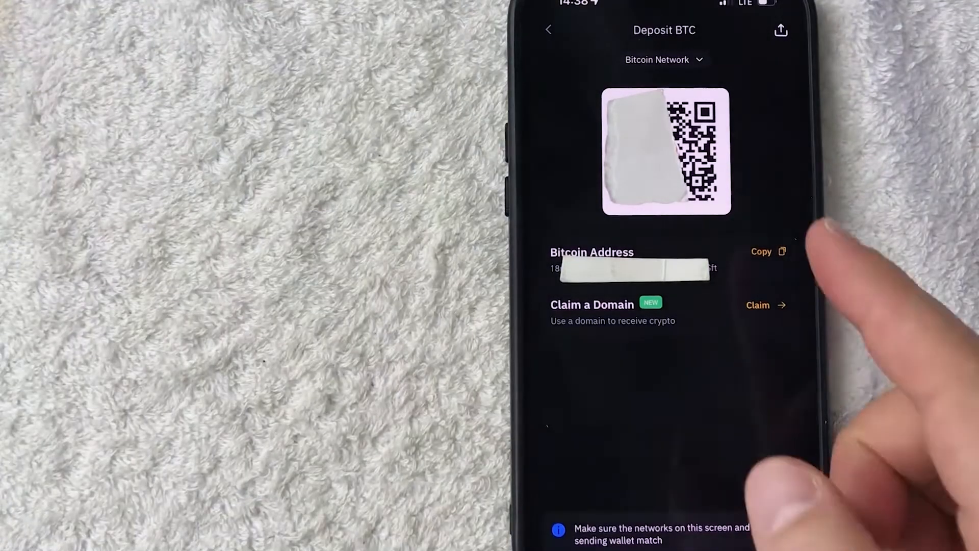